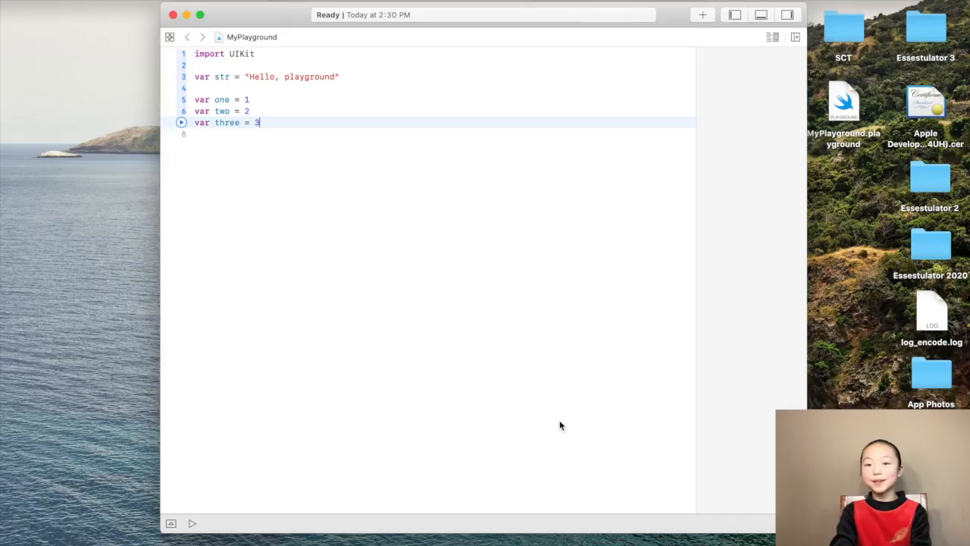
{"action": "mouse_move", "coordinate": [328, 216]}
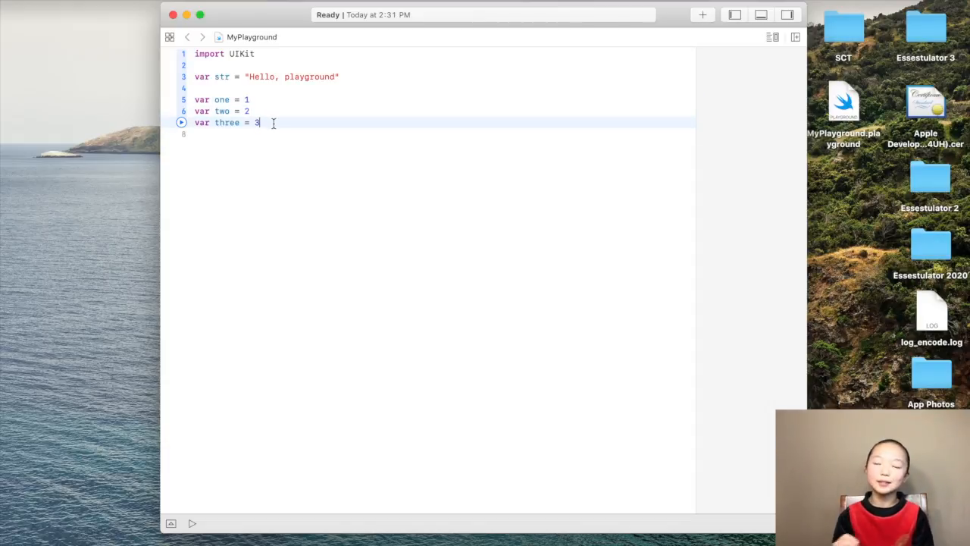
Step: Add an empty line below the var three = 3 declaration
{"action": "key", "text": "Return"}
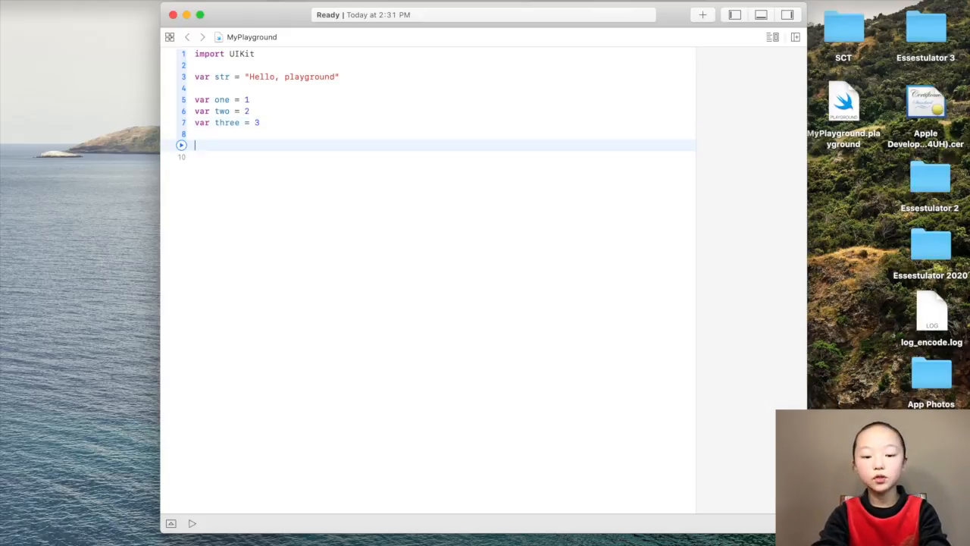
Step: Type var myArray = [1, 2, 3] on line 9, dropping a mistyped fourth element
{"action": "type", "text": "var"}
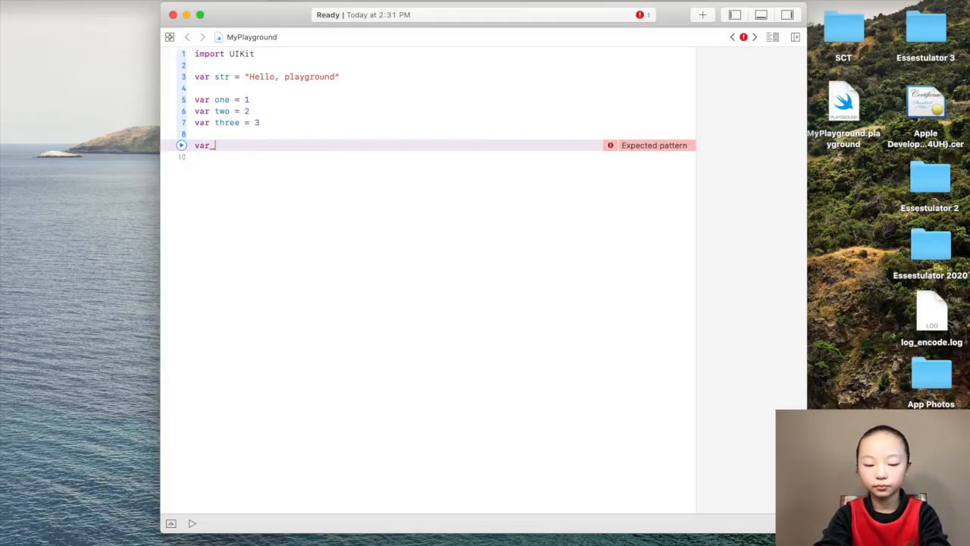
{"action": "type", "text": "myA"}
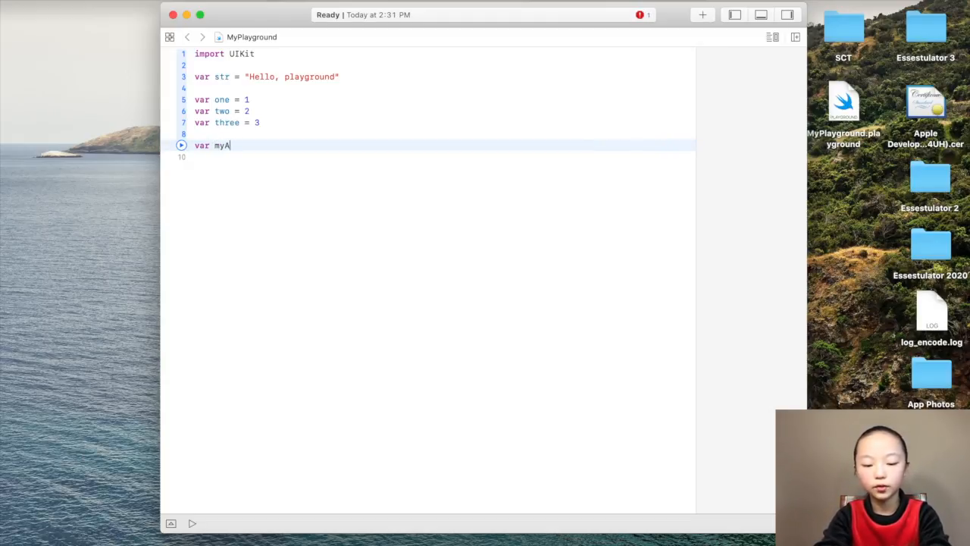
{"action": "type", "text": "rray"}
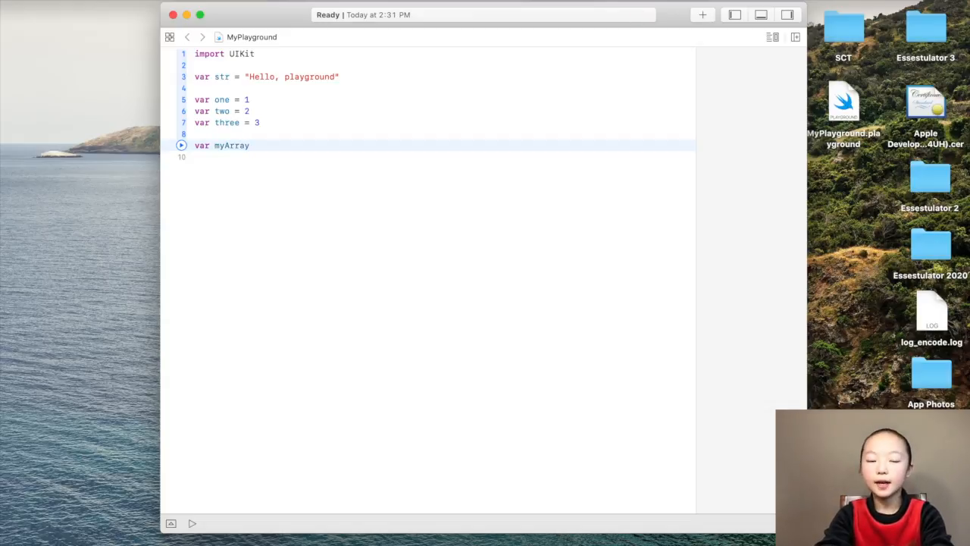
{"action": "type", "text": "="}
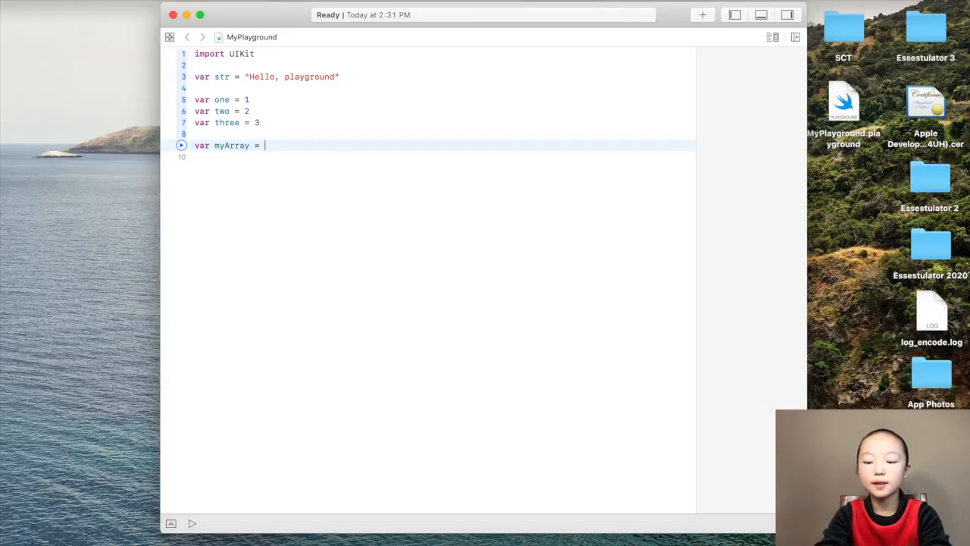
{"action": "type", "text": "[]"}
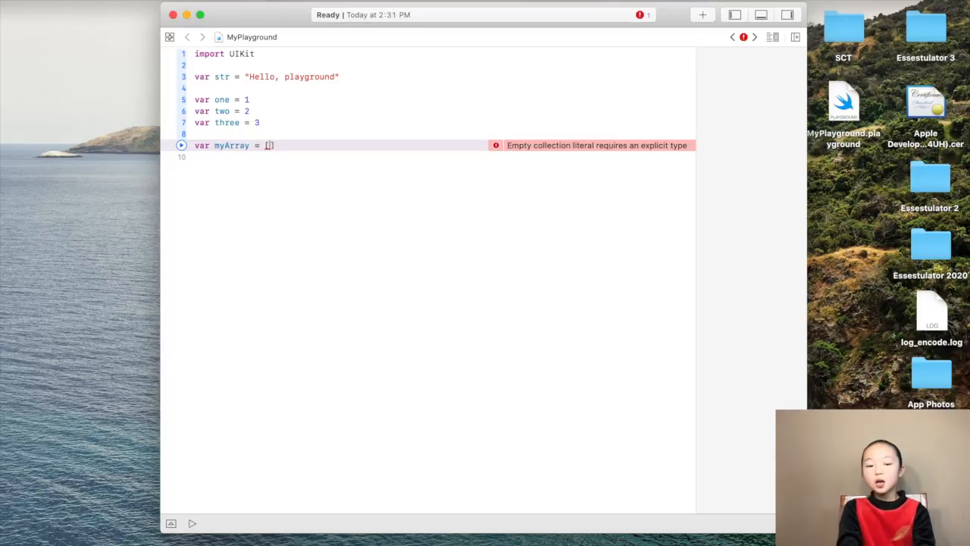
{"action": "type", "text": "1, 2,"}
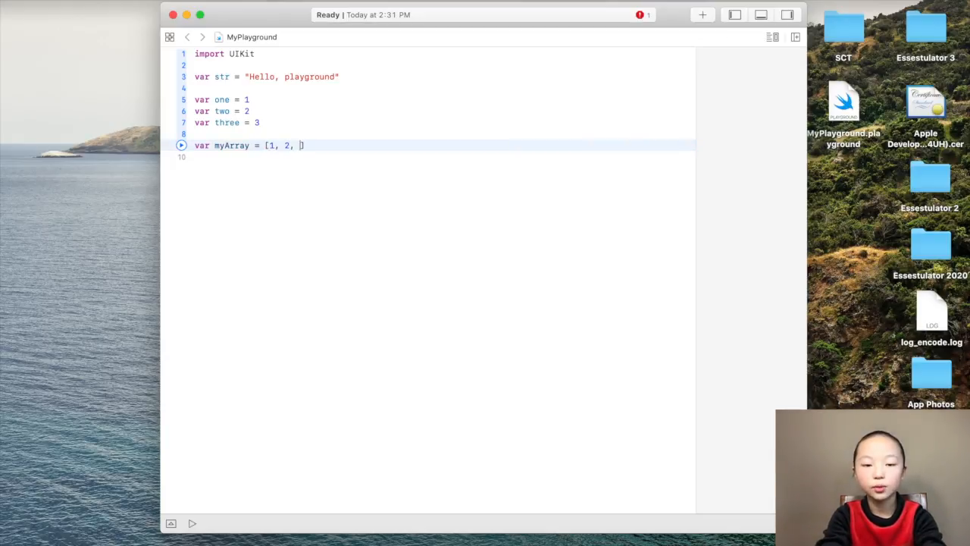
{"action": "type", "text": "3"}
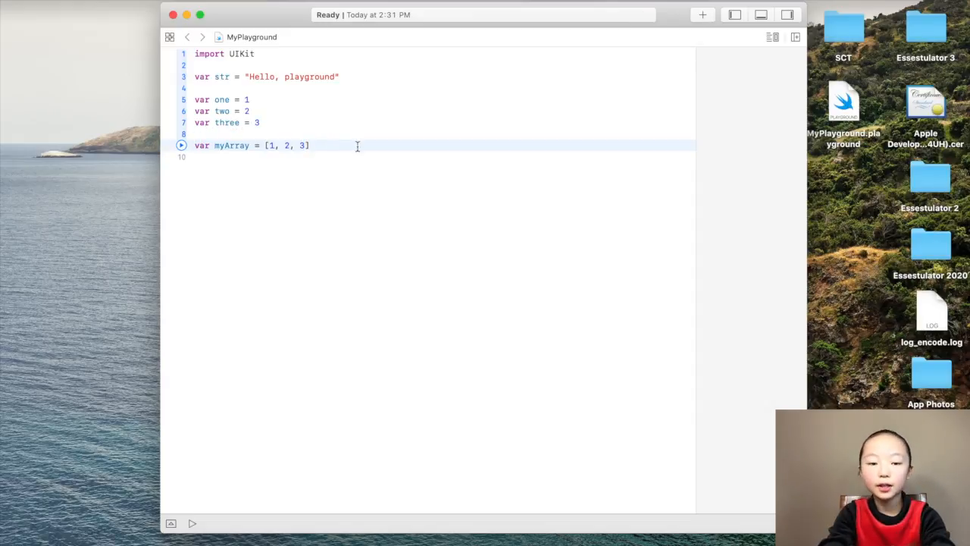
{"action": "type", "text": ", 4"}
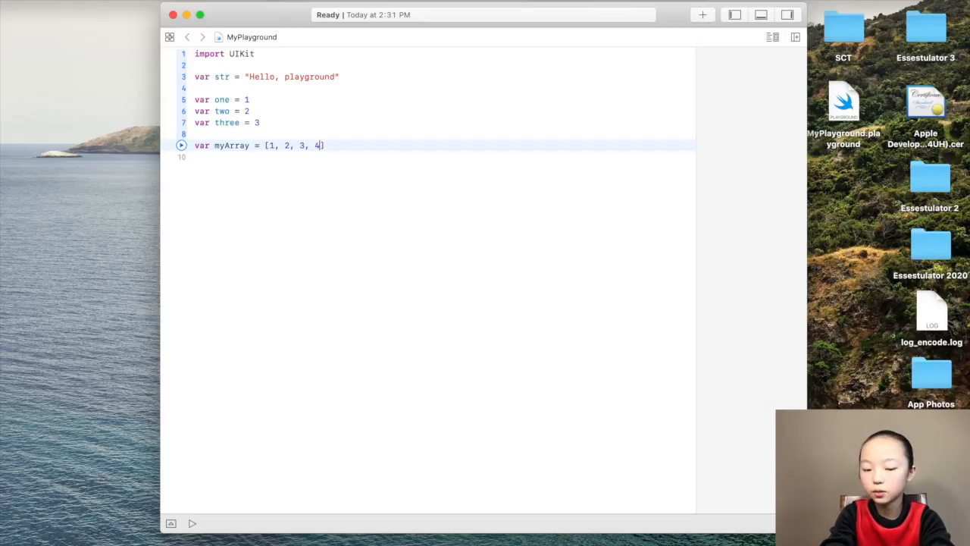
{"action": "key", "text": "Backspace"}
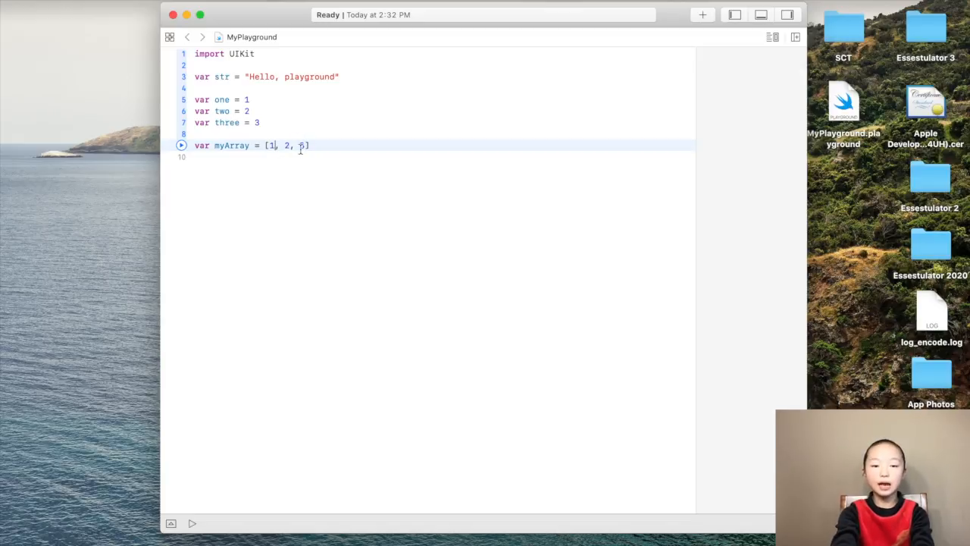
{"action": "type", "text": "3]"}
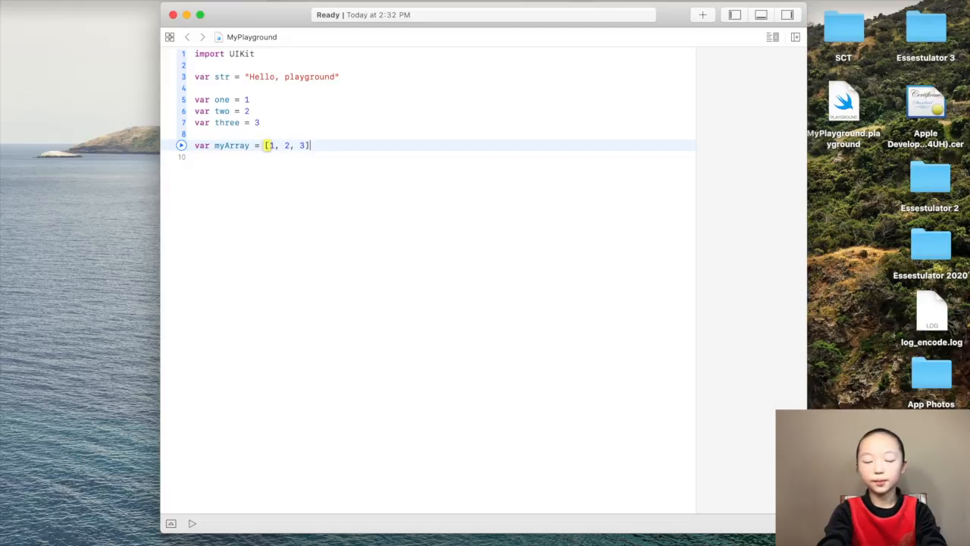
{"action": "key", "text": "Enter"}
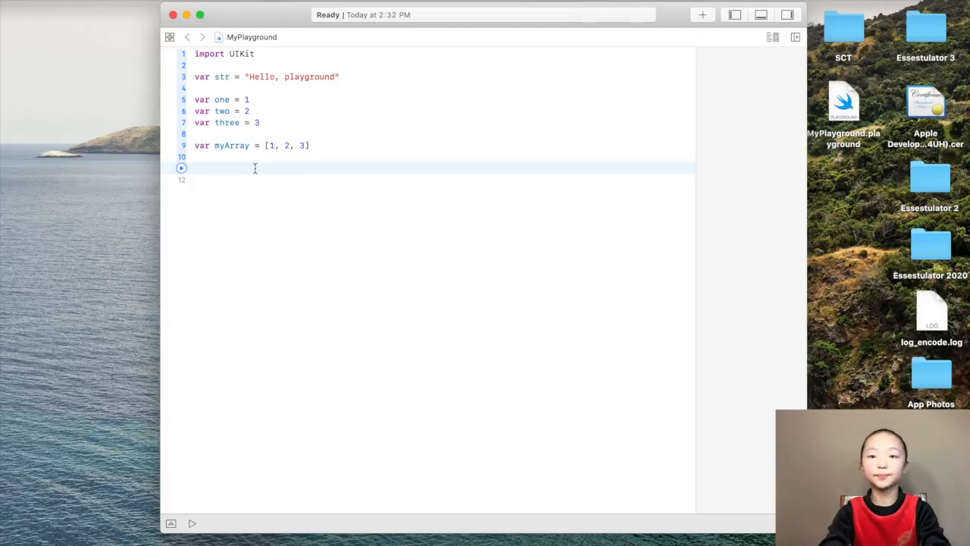
Step: Write print(myArray[0]) on line 11 with autocompletion, correcting the index to 0
{"action": "type", "text": "print(items: Any..."}
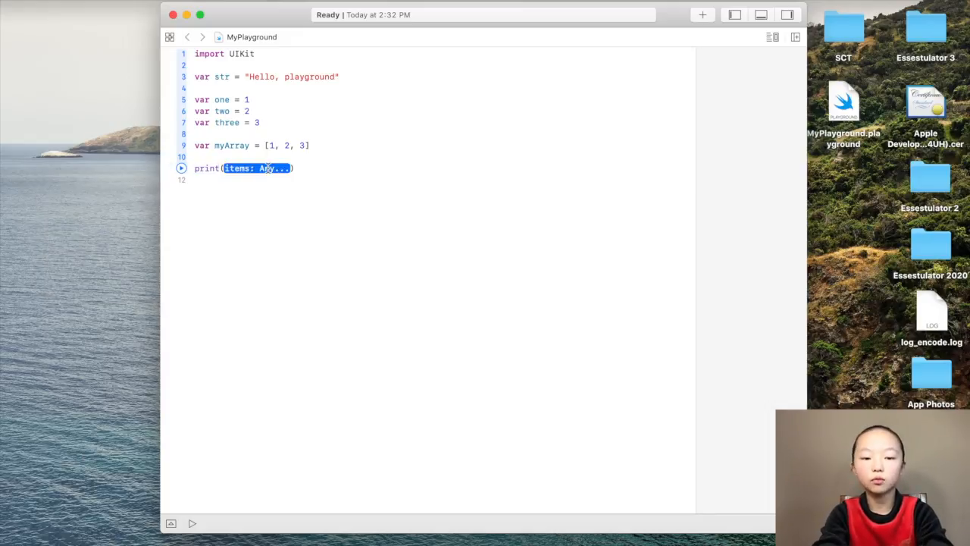
{"action": "type", "text": "myArray"}
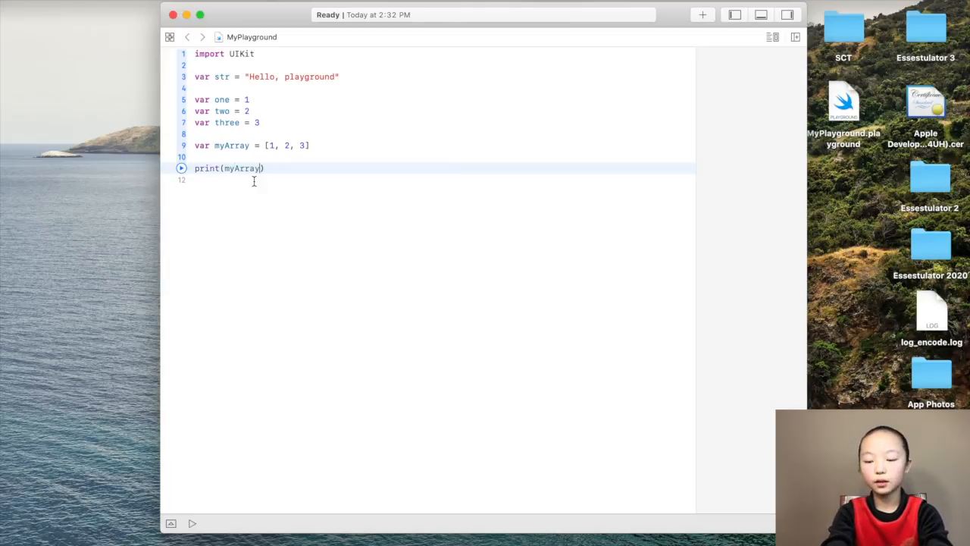
{"action": "type", "text": "[]"}
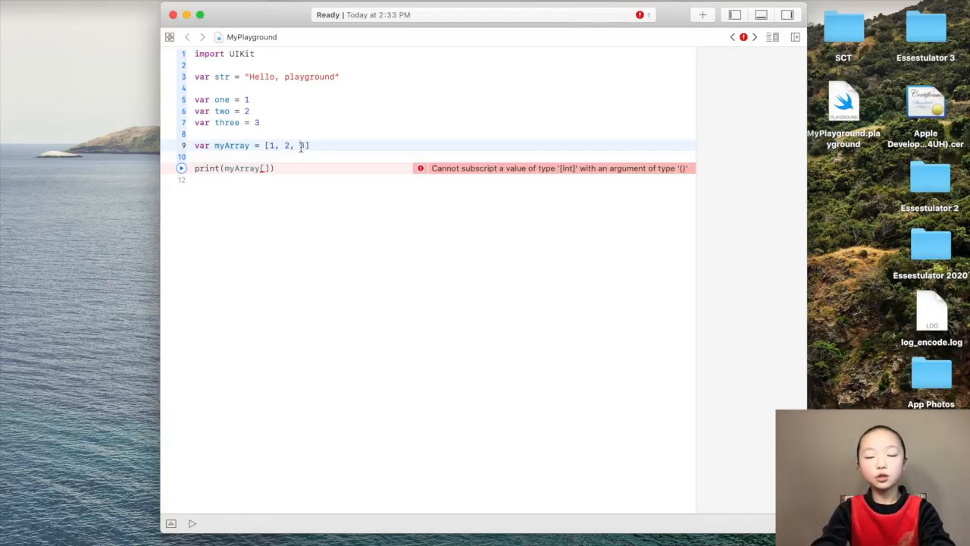
{"action": "type", "text": "3"}
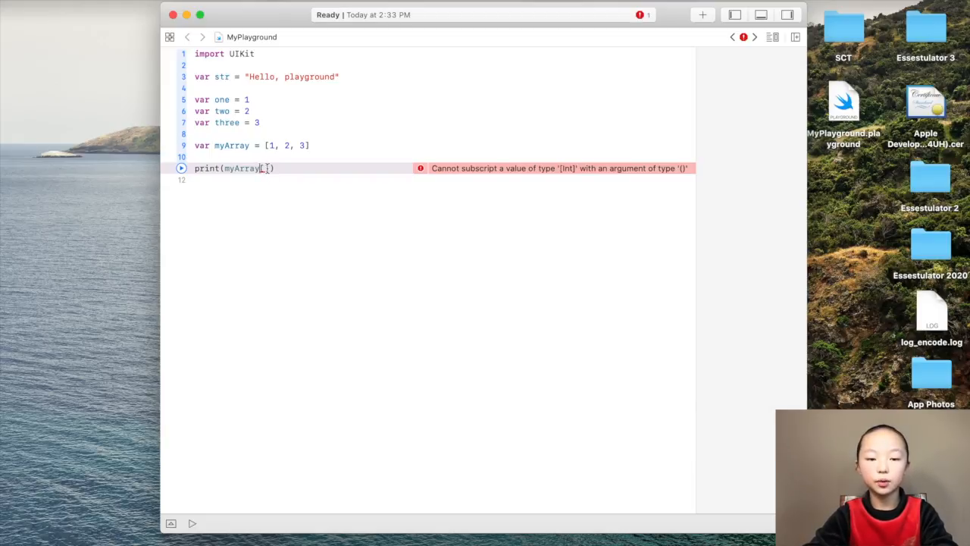
{"action": "type", "text": "1"}
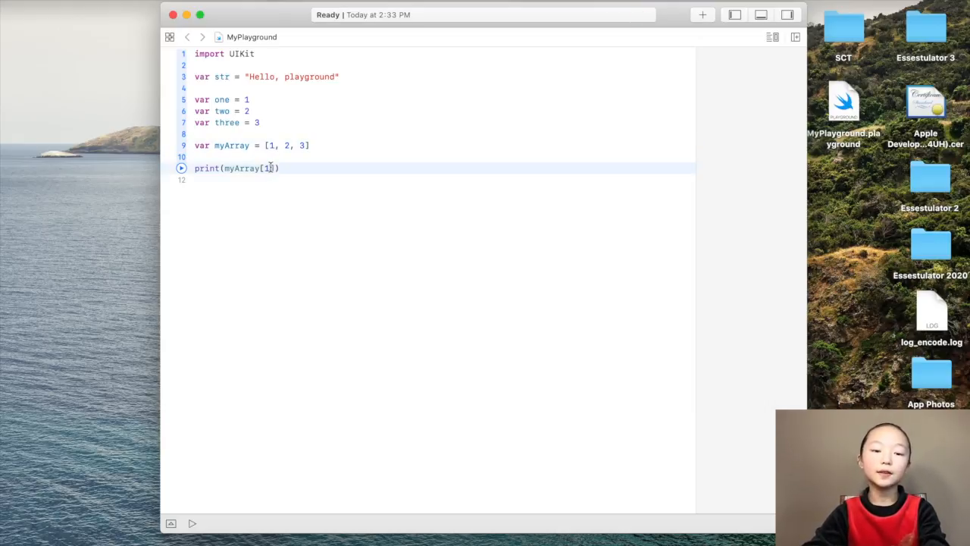
{"action": "type", "text": "0"}
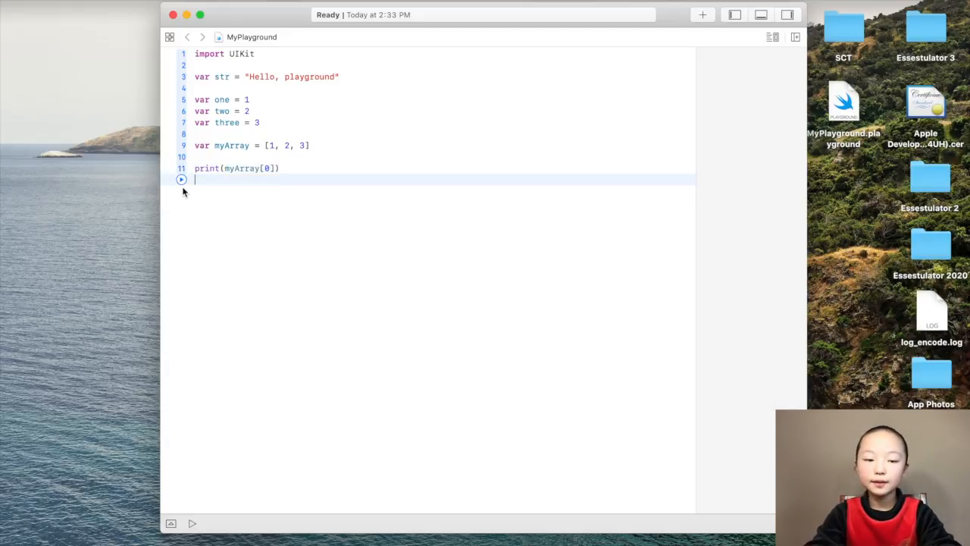
Step: Run the playground to output 1, then place the cursor to add blank lines
{"action": "left_click", "coordinate": [181, 180]}
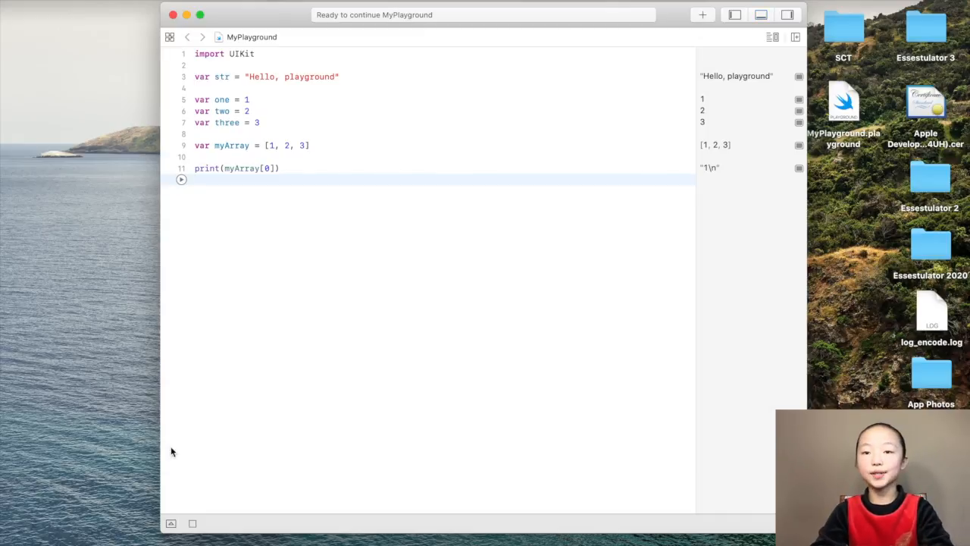
{"action": "left_click", "coordinate": [300, 145]}
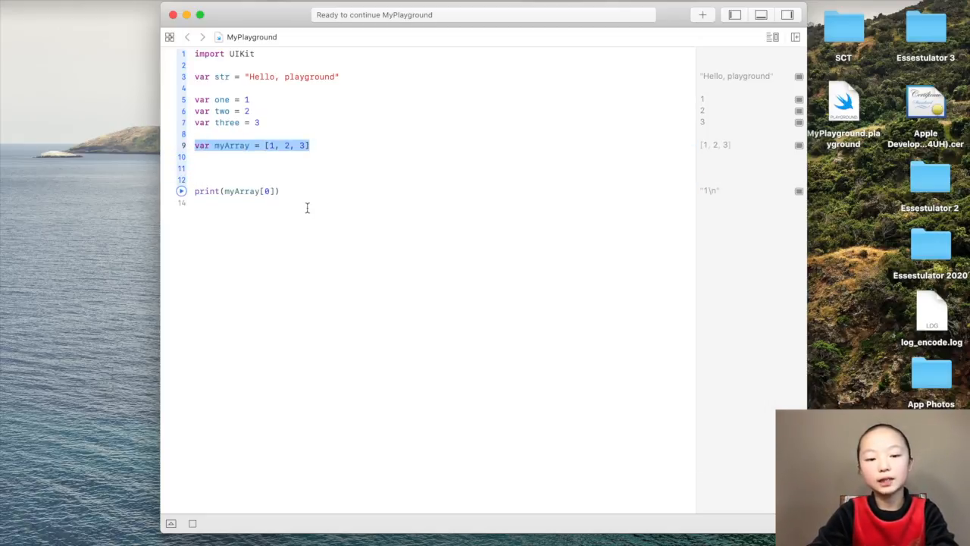
Step: Replace the code with var myArray = [1, 2, 3] and try a [String]() initializer
{"action": "left_click_drag", "start_coordinate": [194, 145], "coordinate": [279, 191]}
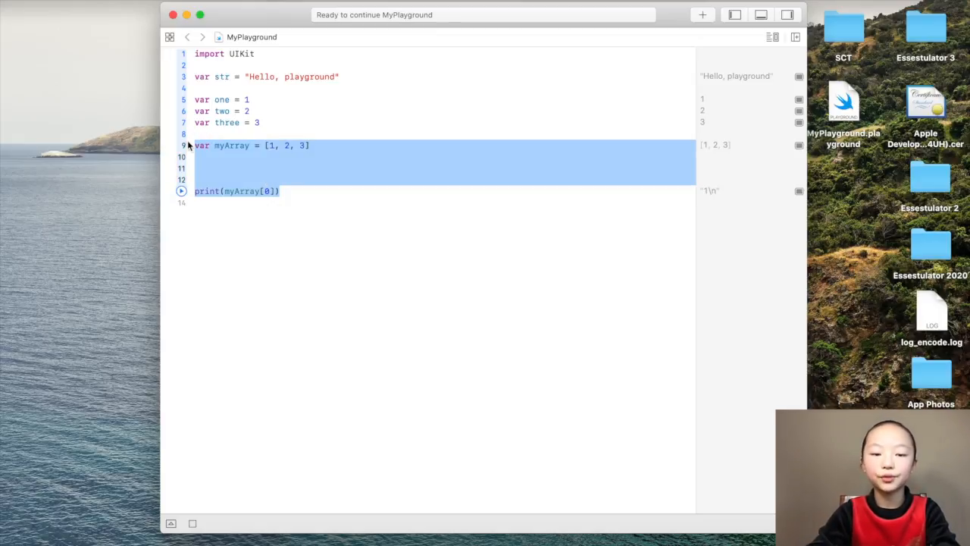
{"action": "key", "text": "Delete"}
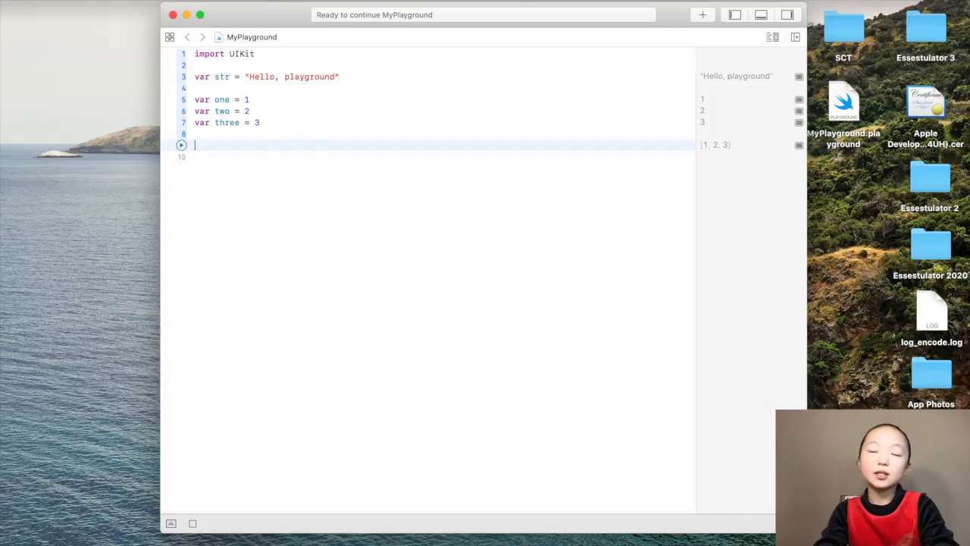
{"action": "type", "text": "var myArray = [1, 2, 3]"}
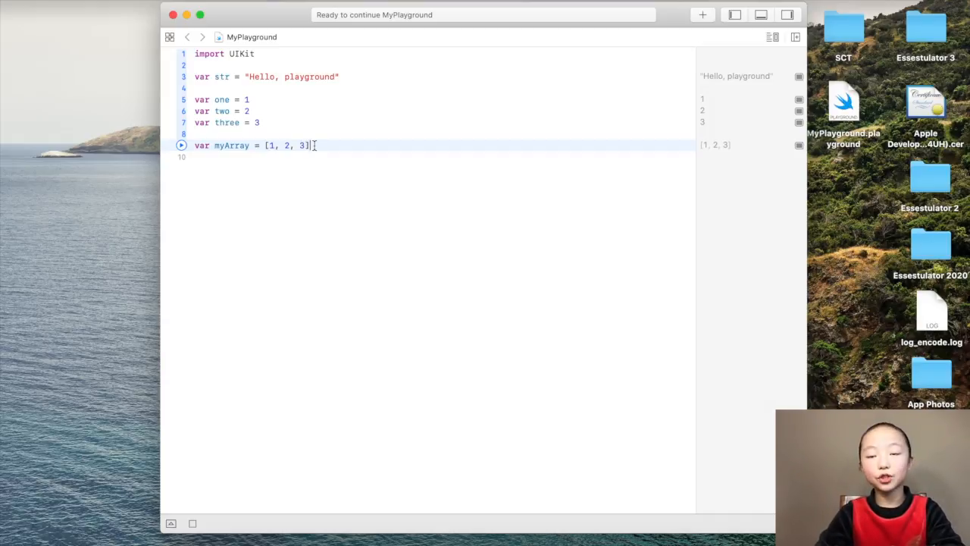
{"action": "double_click", "coordinate": [301, 144]}
{"action": "type", "text": "S"}
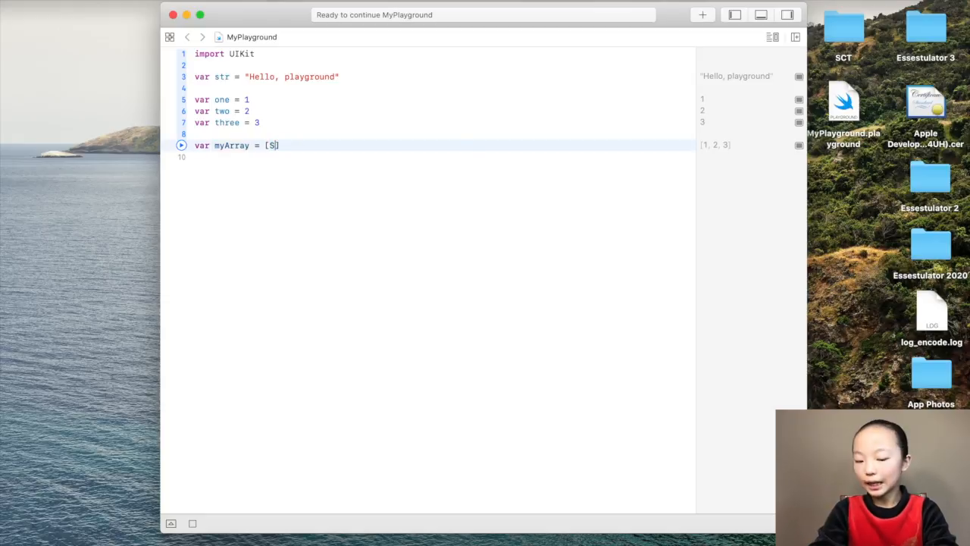
{"action": "type", "text": "tring"}
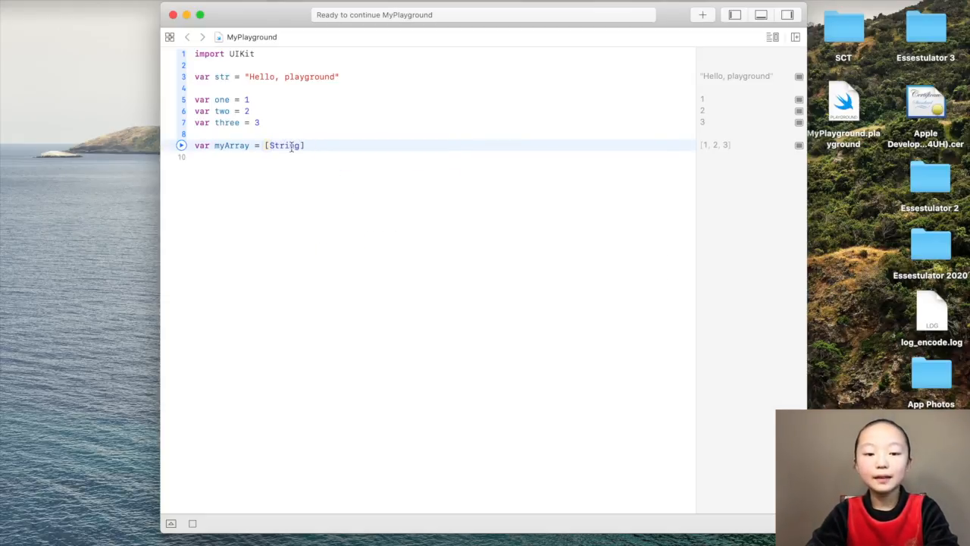
{"action": "type", "text": "()"}
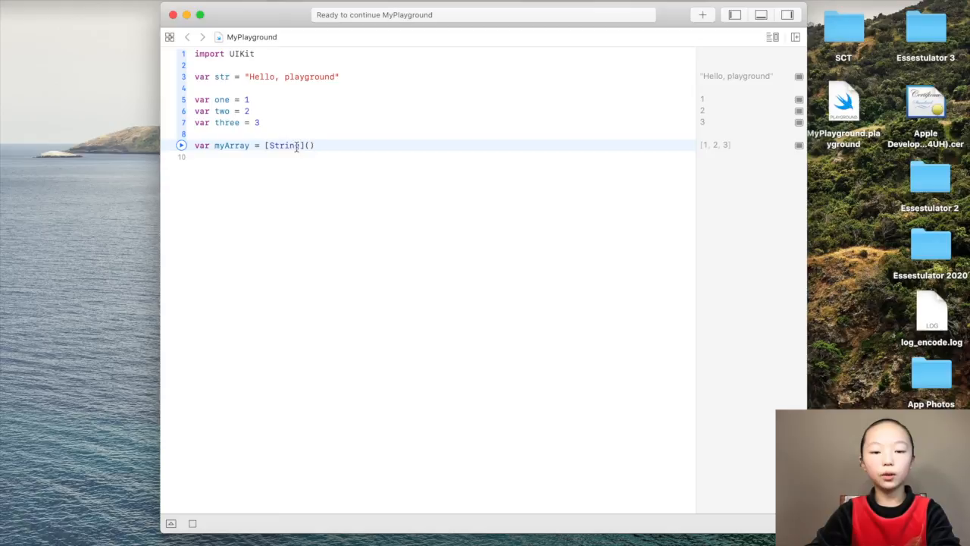
Step: Try a second array myArray1 = [1, 2, 3], then retype myArray's elements 1, 2, 3
{"action": "double_click", "coordinate": [285, 145]}
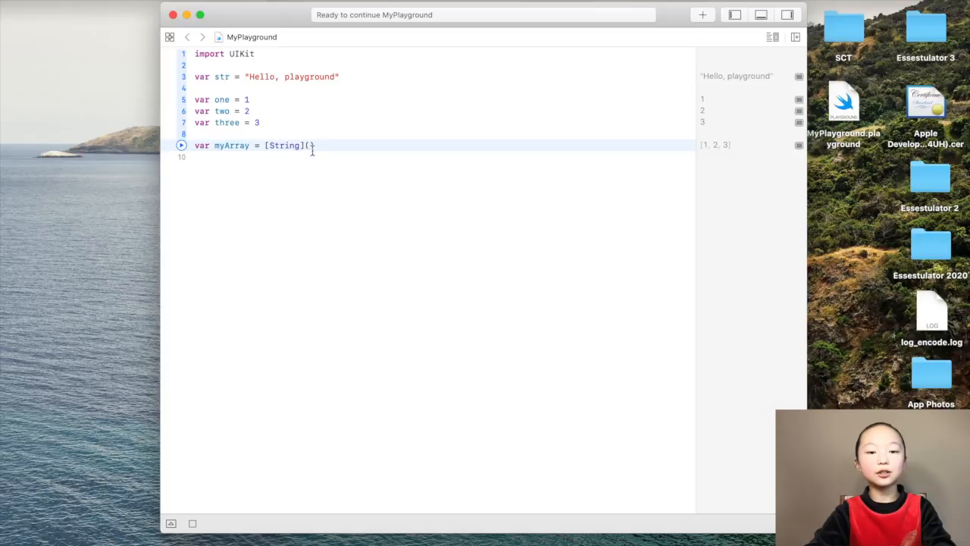
{"action": "type", "text": "var myArray1 = [1, 2, 3]"}
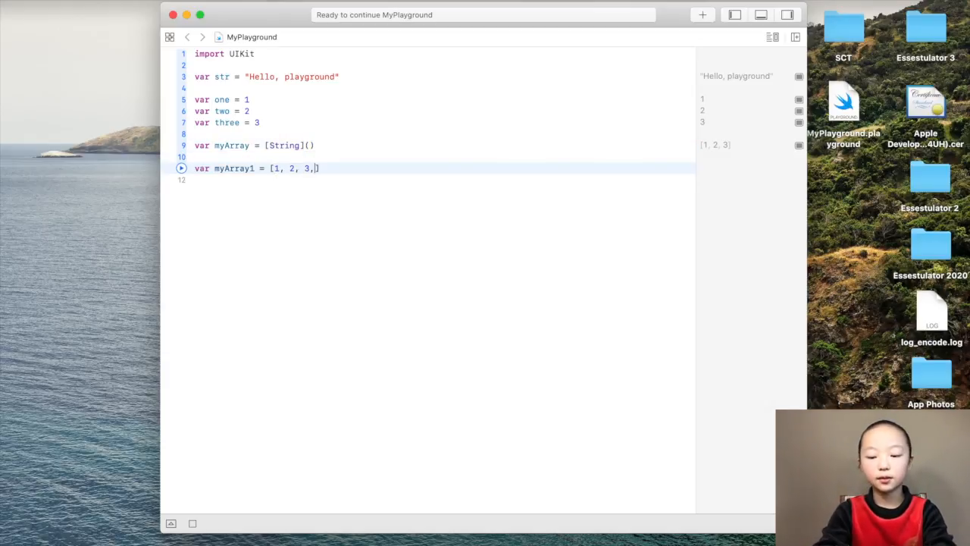
{"action": "type", "text": "\"\""}
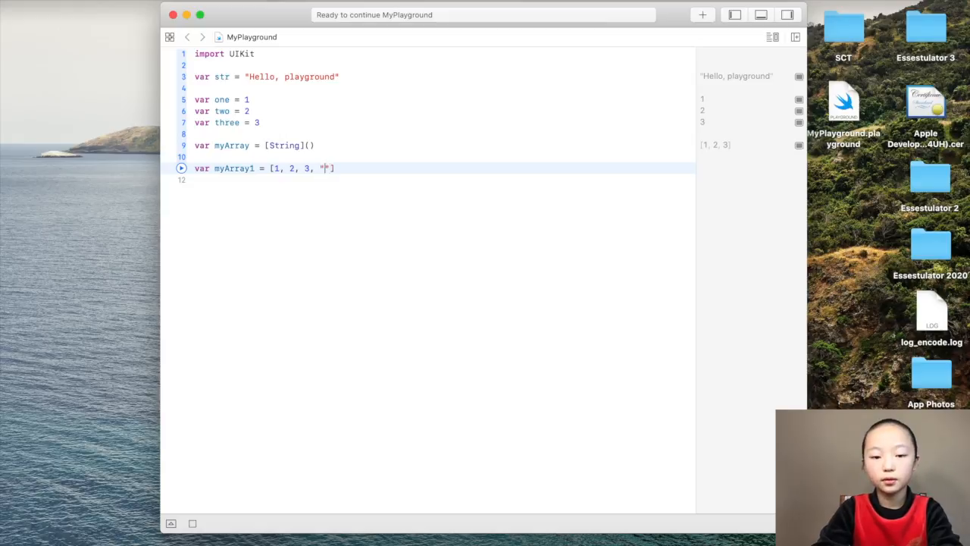
{"action": "type", "text": "yu"}
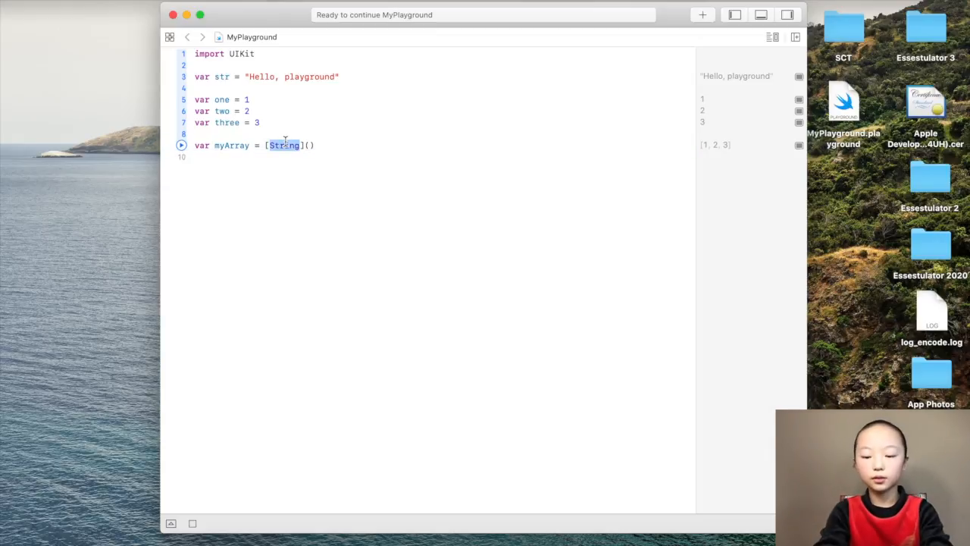
{"action": "type", "text": "1, 2,"}
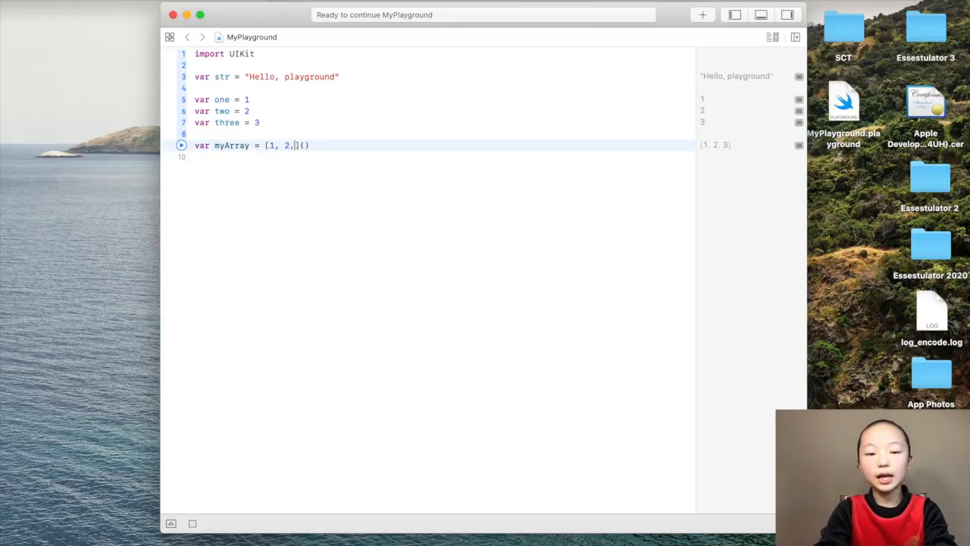
{"action": "type", "text": "3"}
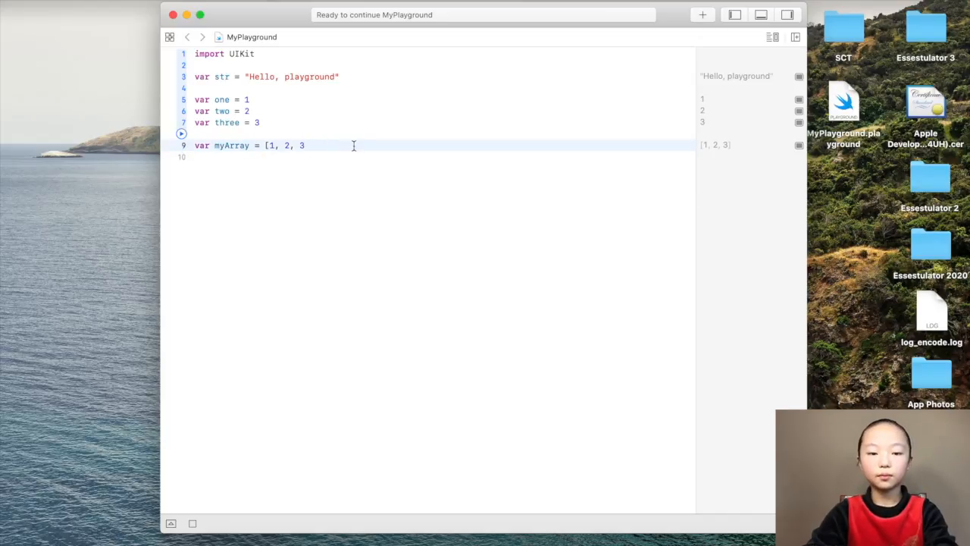
Step: Close myArray's bracket and add myArray[0] = 56 on a new line
{"action": "type", "text": "]"}
{"action": "left_click", "coordinate": [442, 157]}
{"action": "type", "text": "\\"}
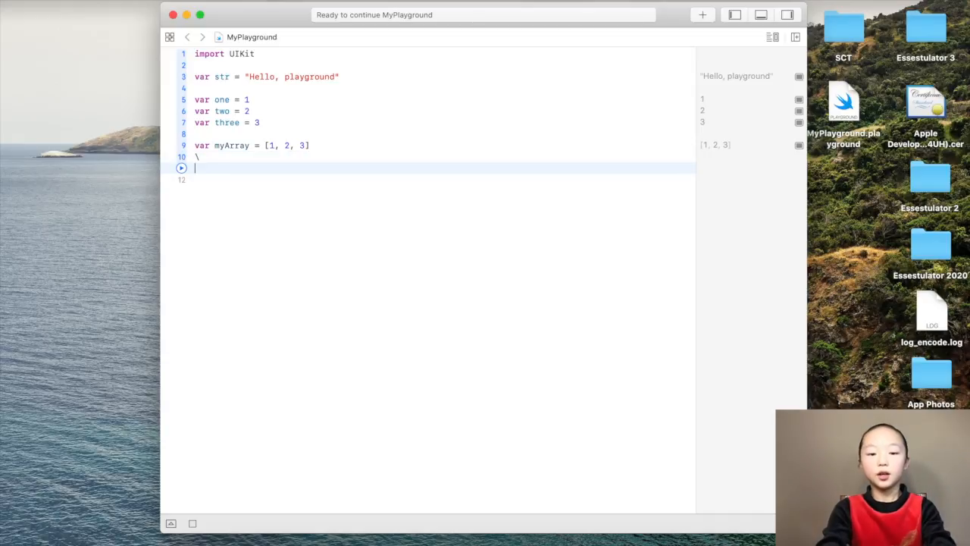
{"action": "key", "text": "Backspace"}
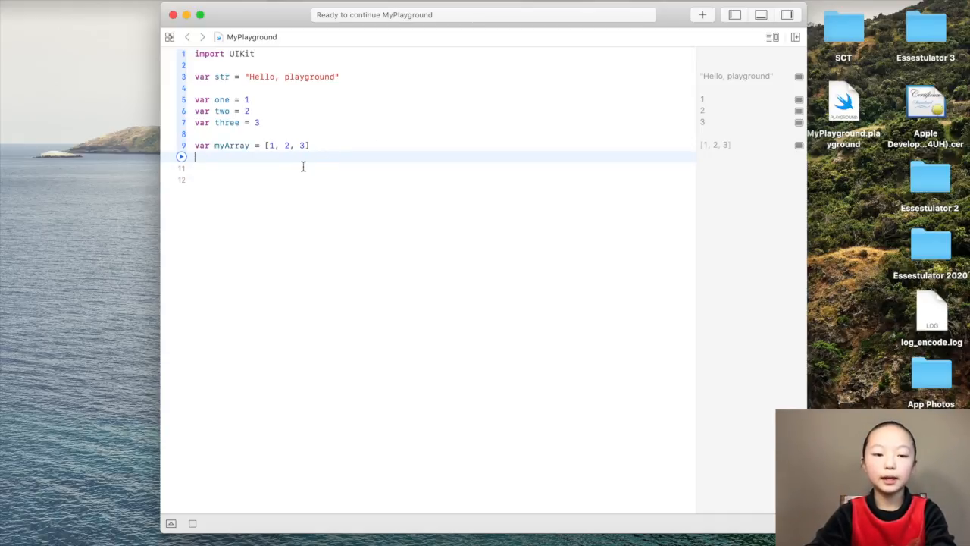
{"action": "type", "text": "my"}
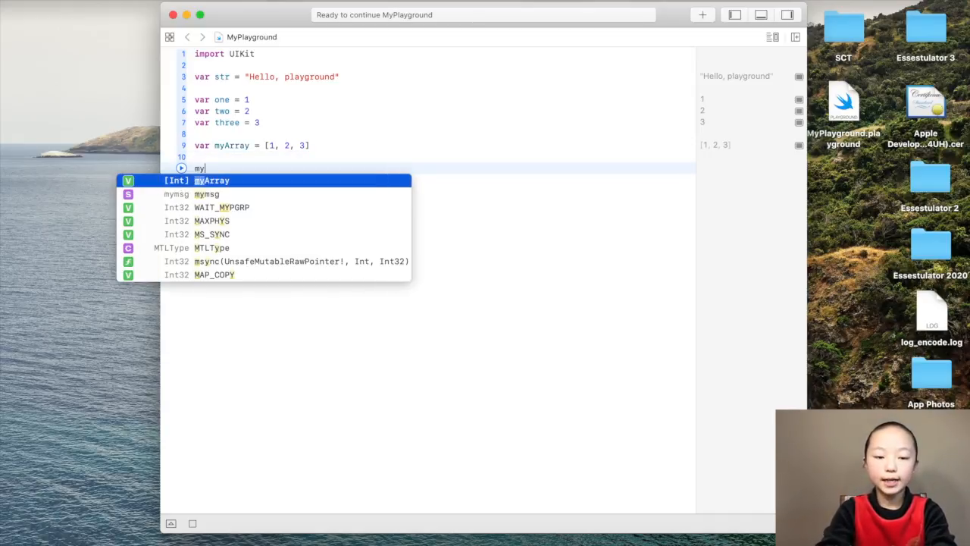
{"action": "type", "text": "Array"}
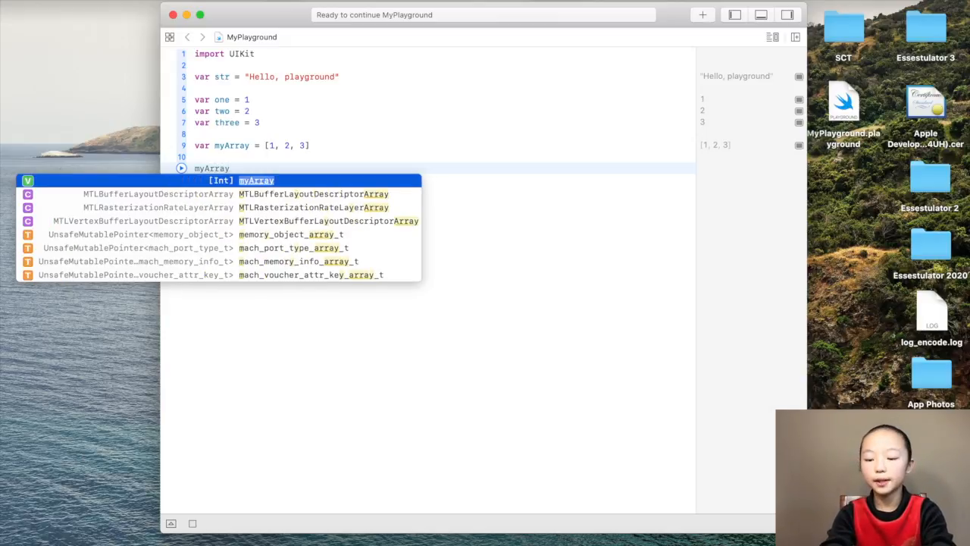
{"action": "type", "text": "[]"}
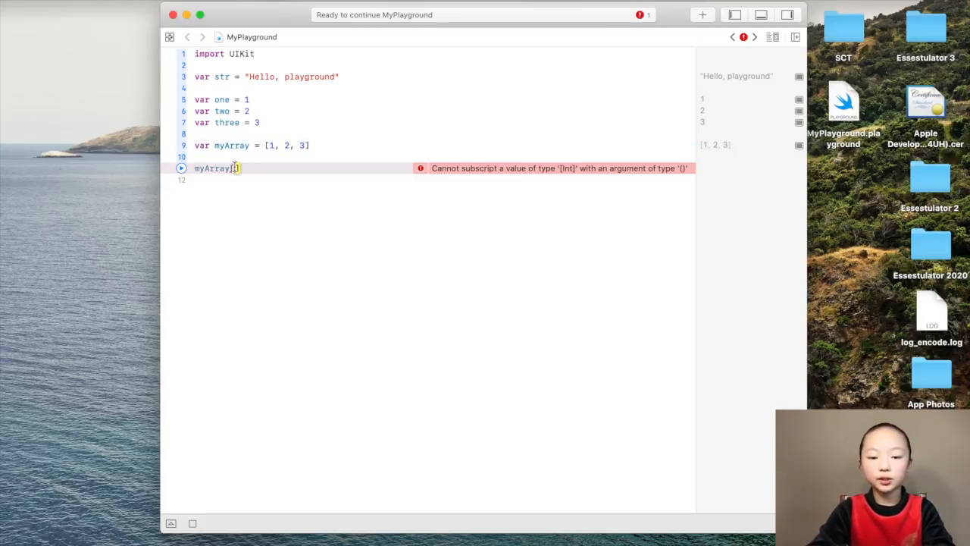
{"action": "type", "text": "0"}
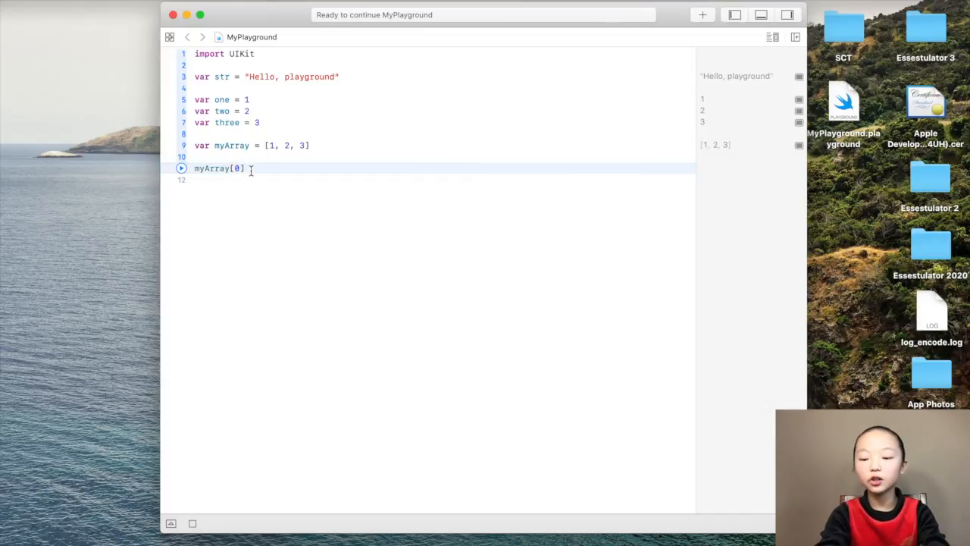
{"action": "type", "text": "="}
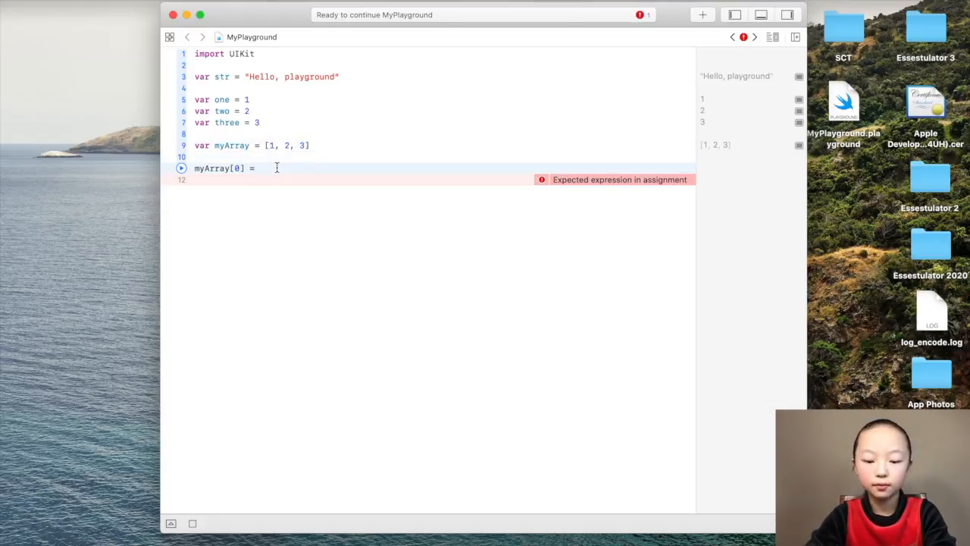
{"action": "type", "text": "56"}
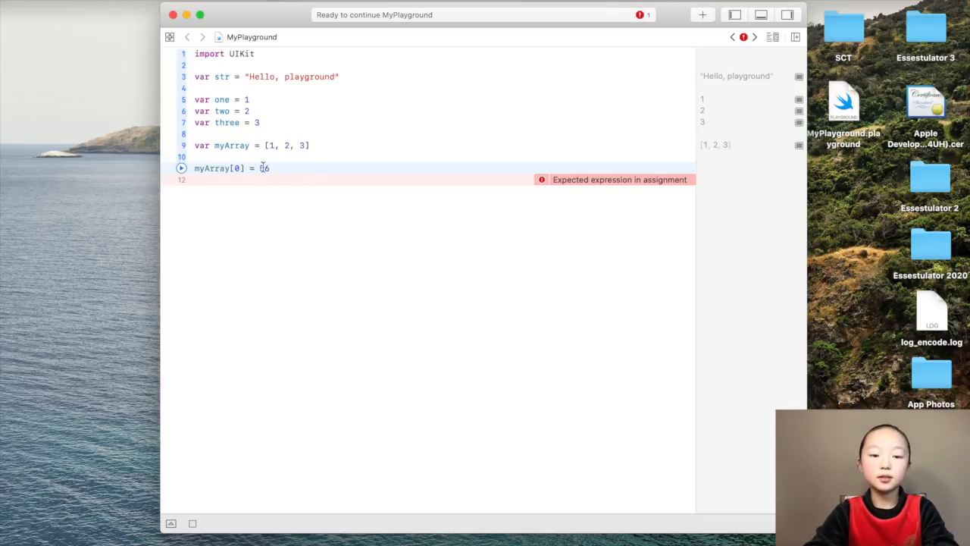
{"action": "type", "text": "5"}
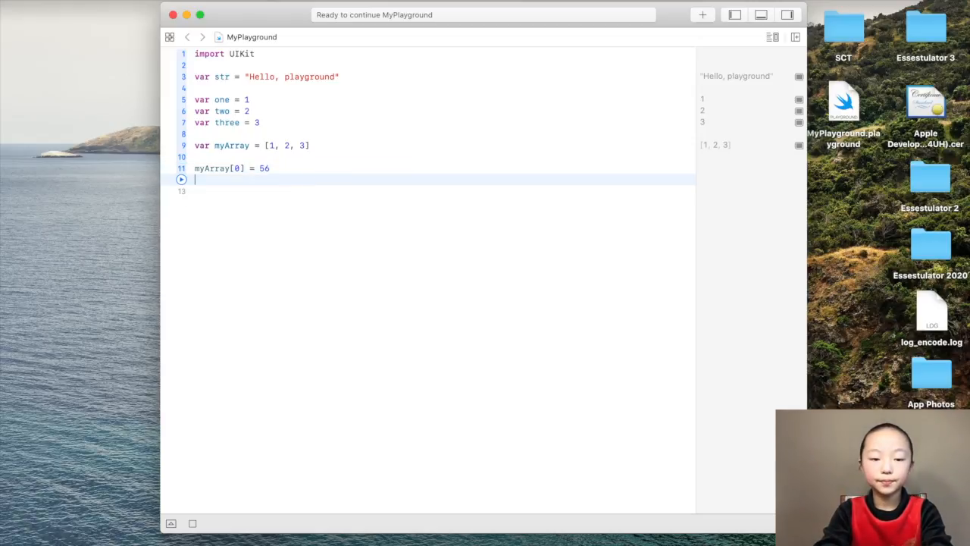
Step: Add print(myArray[0]) and run the playground to output 56
{"action": "type", "text": "print(items: Any..."}
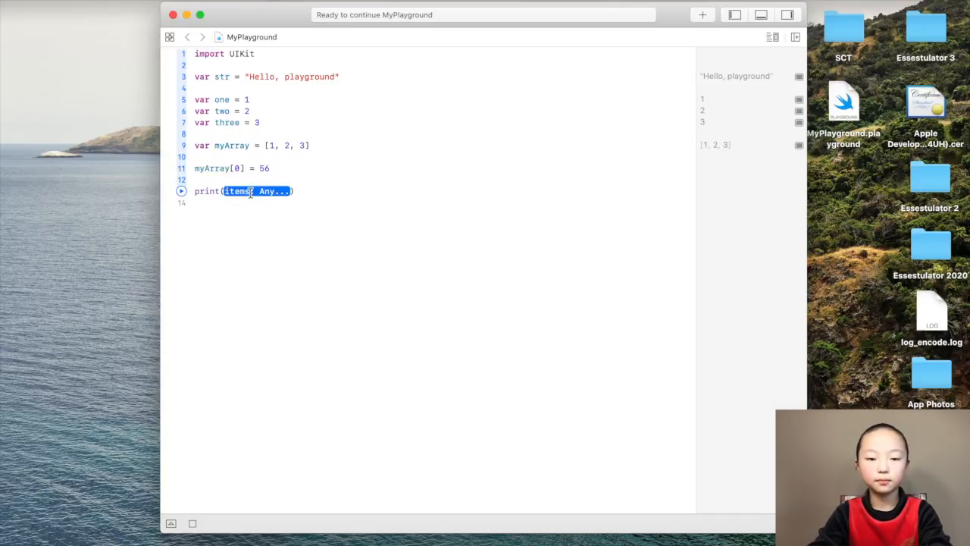
{"action": "type", "text": "myArray[0]"}
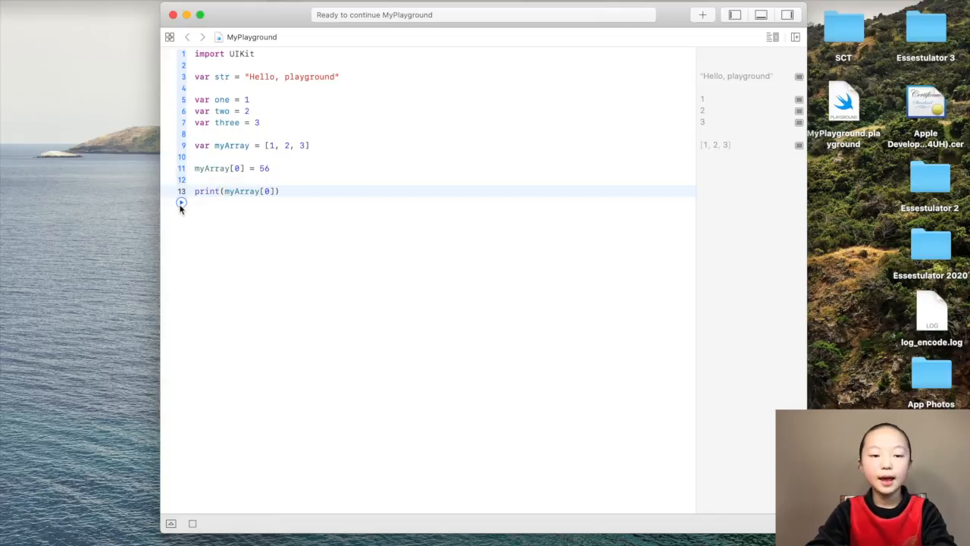
{"action": "left_click", "coordinate": [181, 202]}
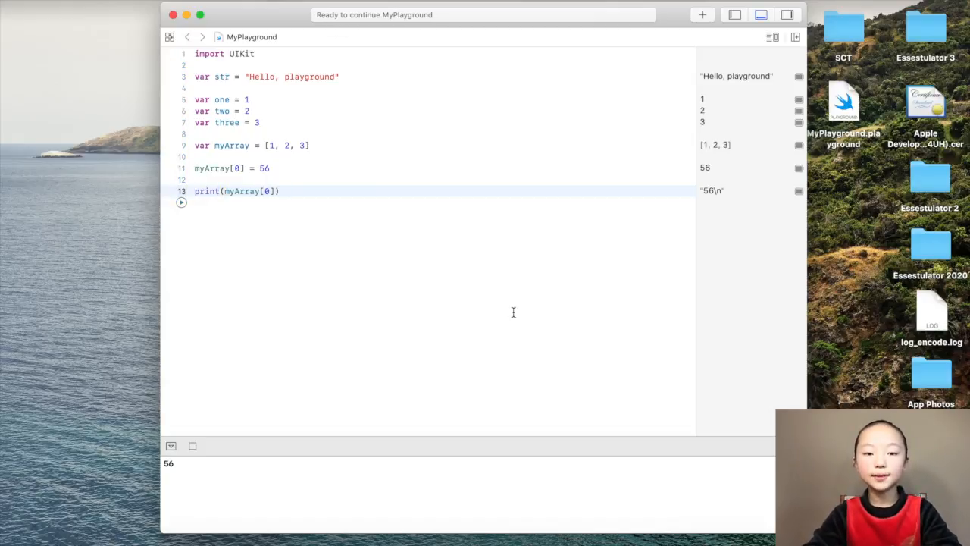